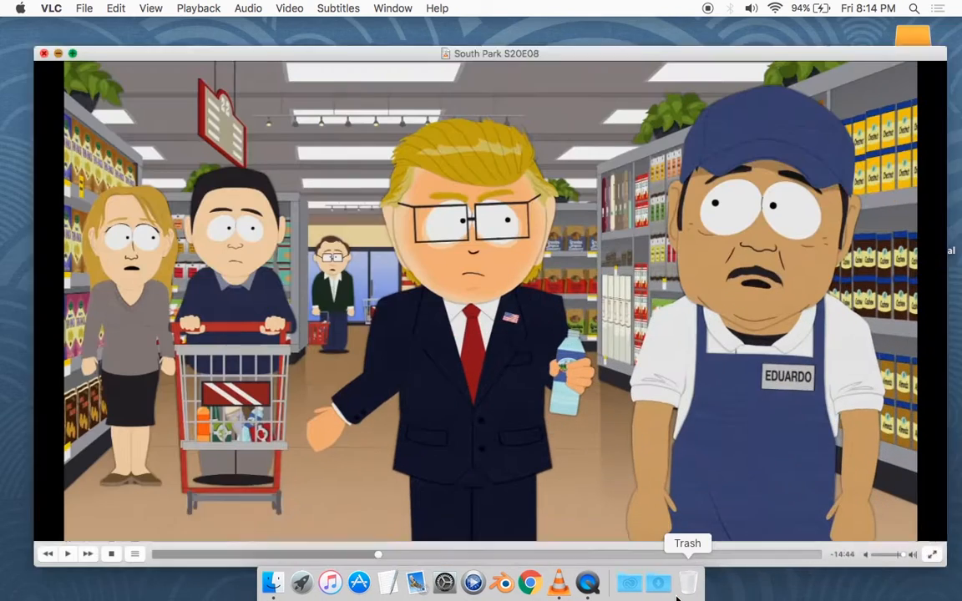
Enlarge the VLC window showing the paused South Park S20E08 episode to fill most of the screen
click(73, 53)
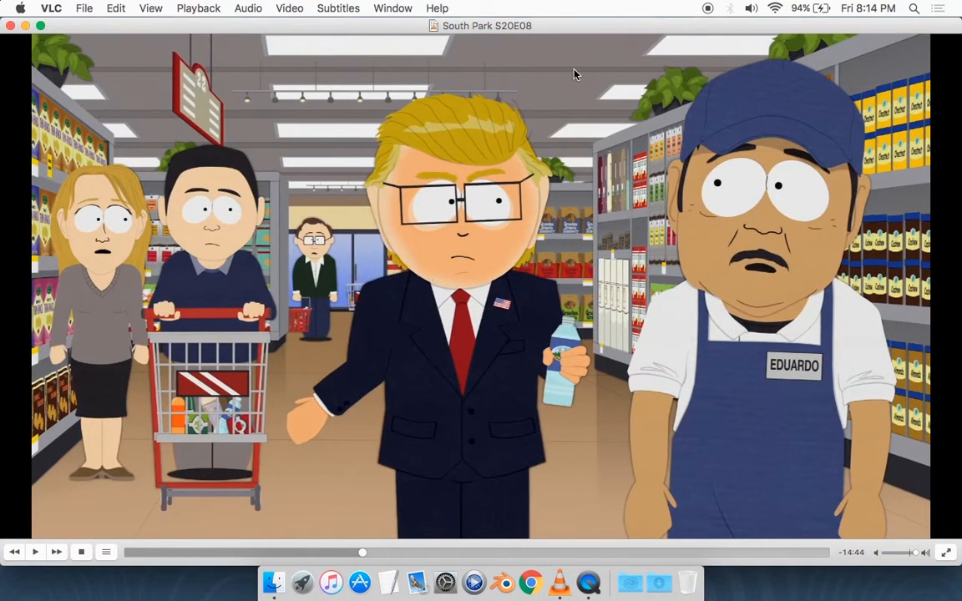
mouse_move(491, 283)
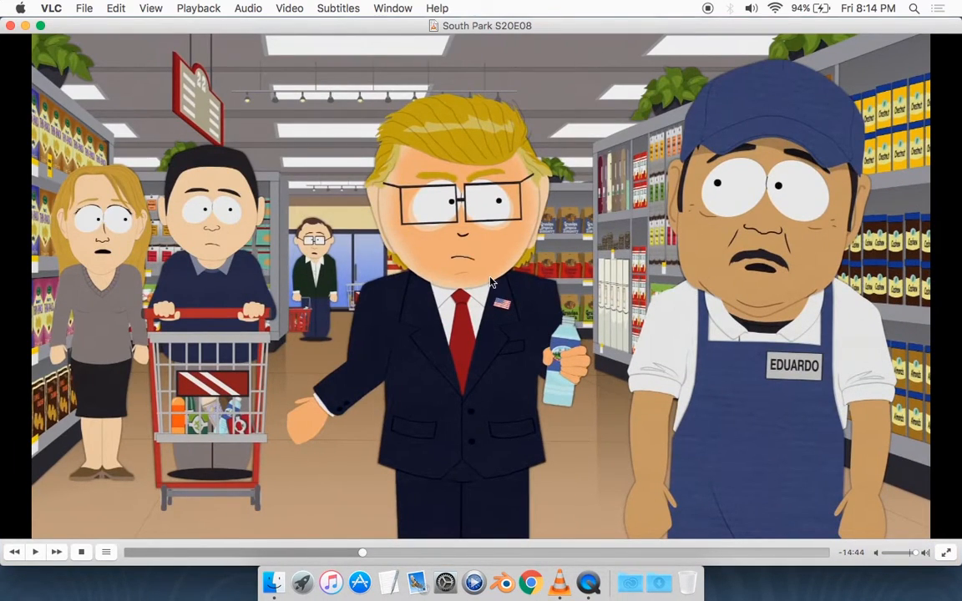
mouse_move(246, 261)
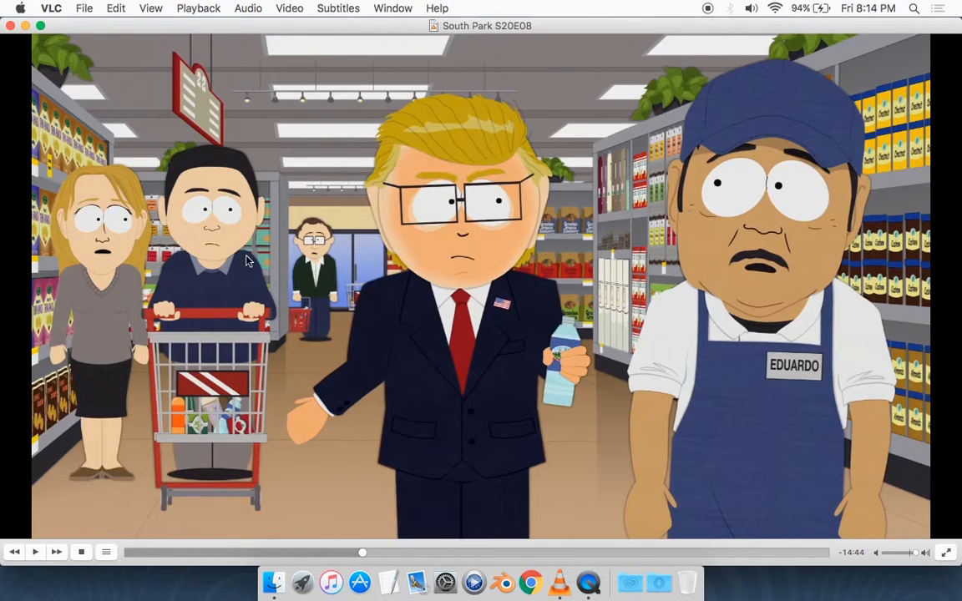
mouse_move(167, 225)
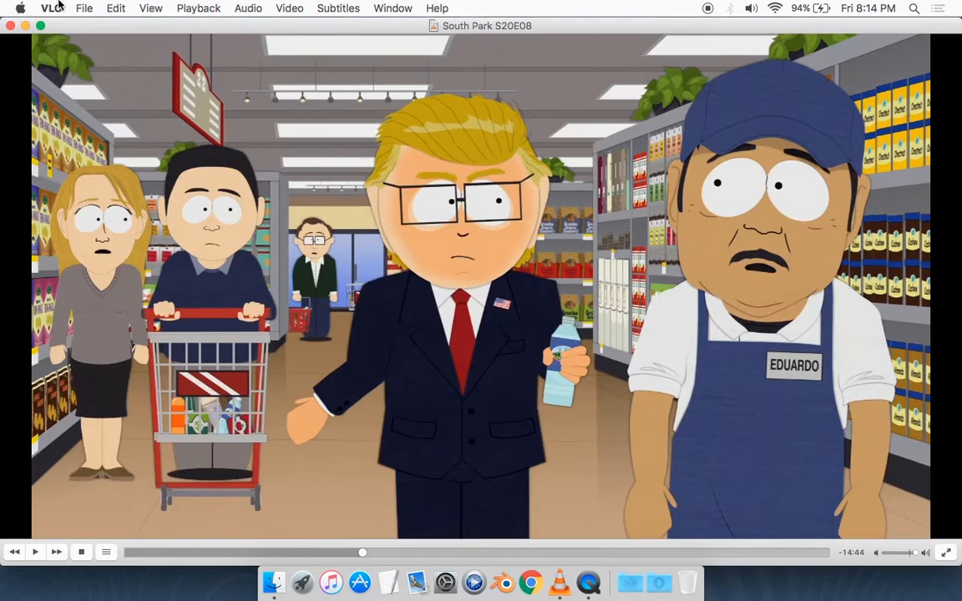
mouse_move(454, 6)
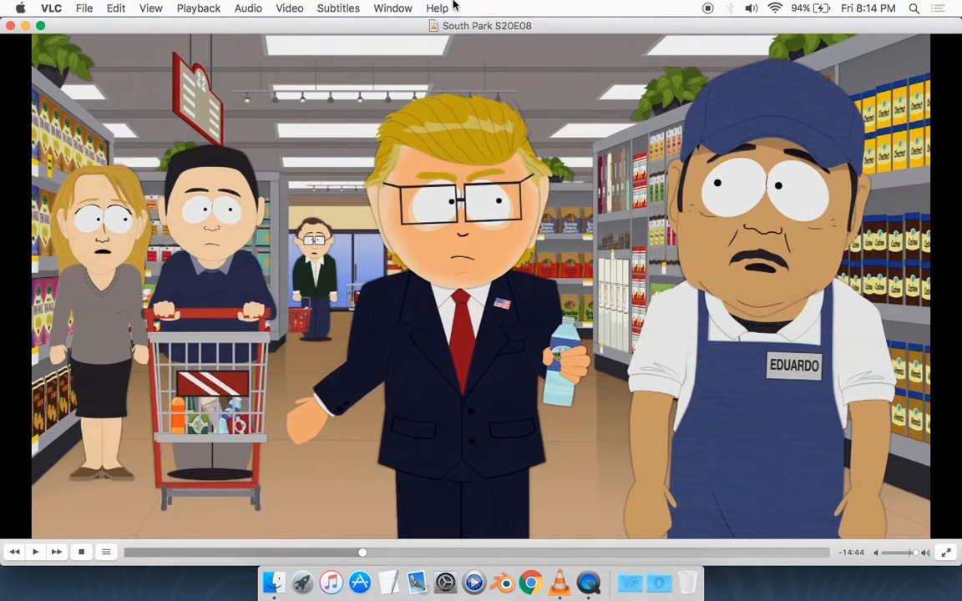
mouse_move(393, 7)
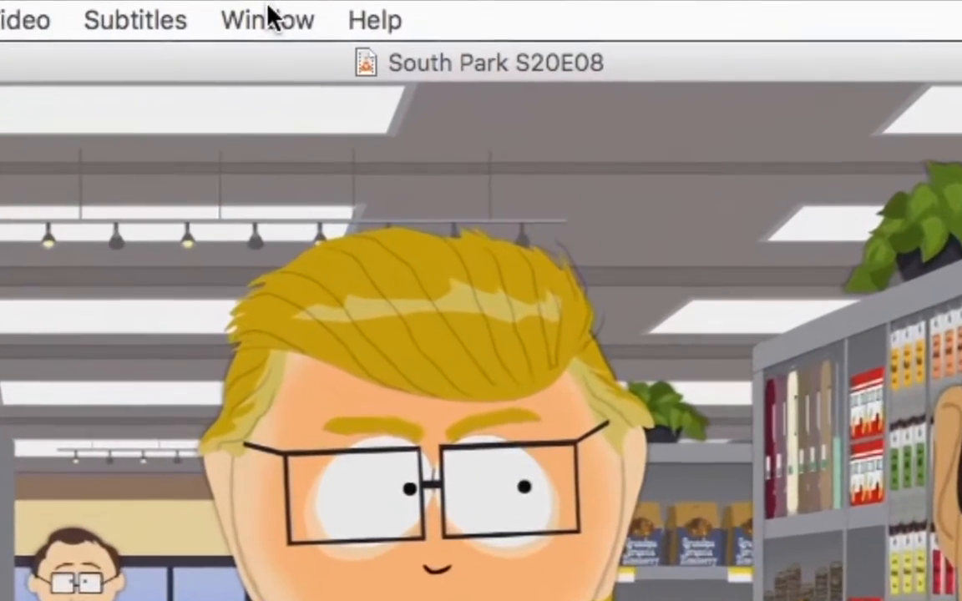
Open the Video Effects panel from the Window menu over the paused episode
click(266, 19)
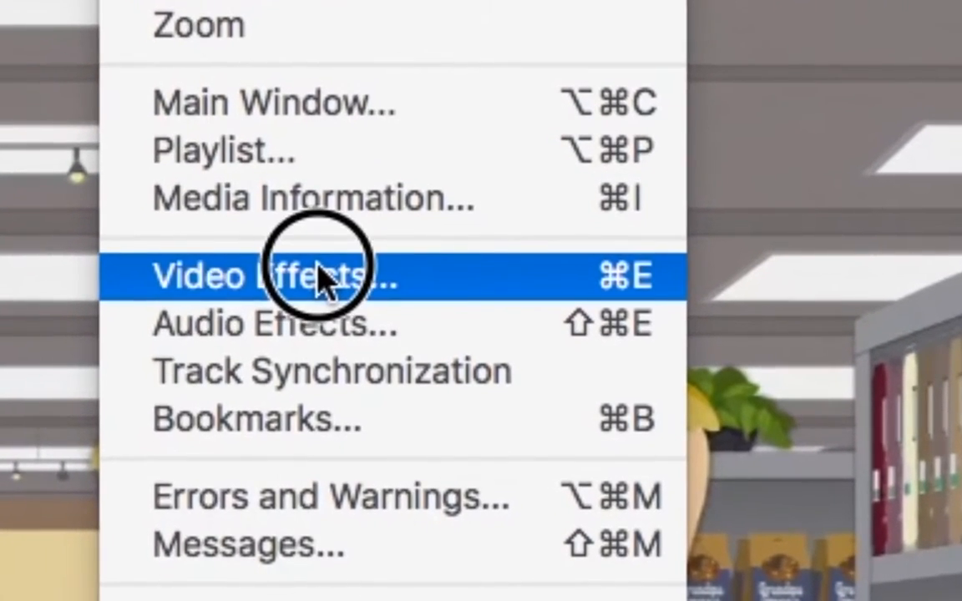
click(275, 276)
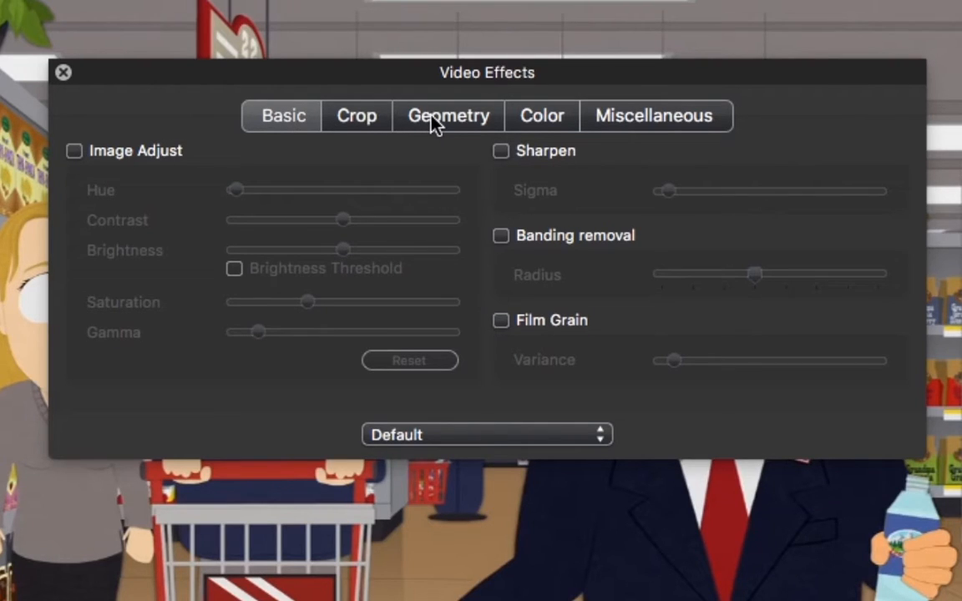
Enable the Transform effect on the Geometry tab to rotate the episode 90 degrees
click(448, 116)
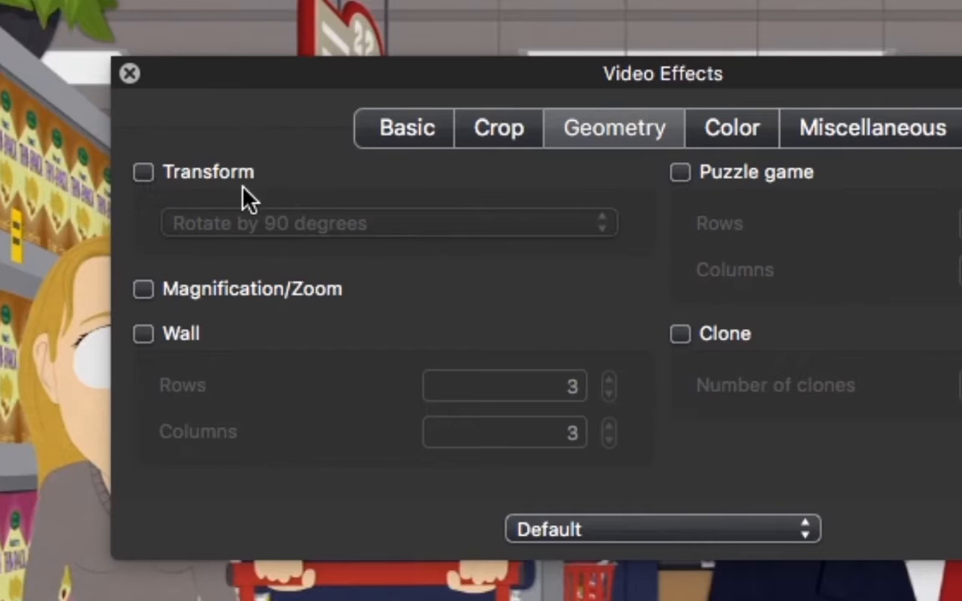
click(142, 172)
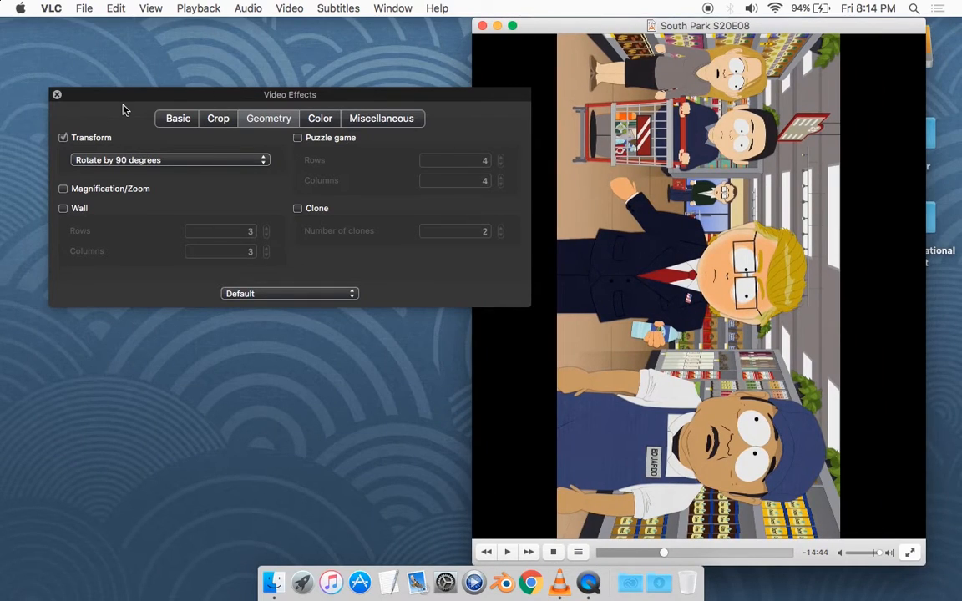
Try the Transform rotation at 180 degrees, then switch it to 270 degrees
click(169, 160)
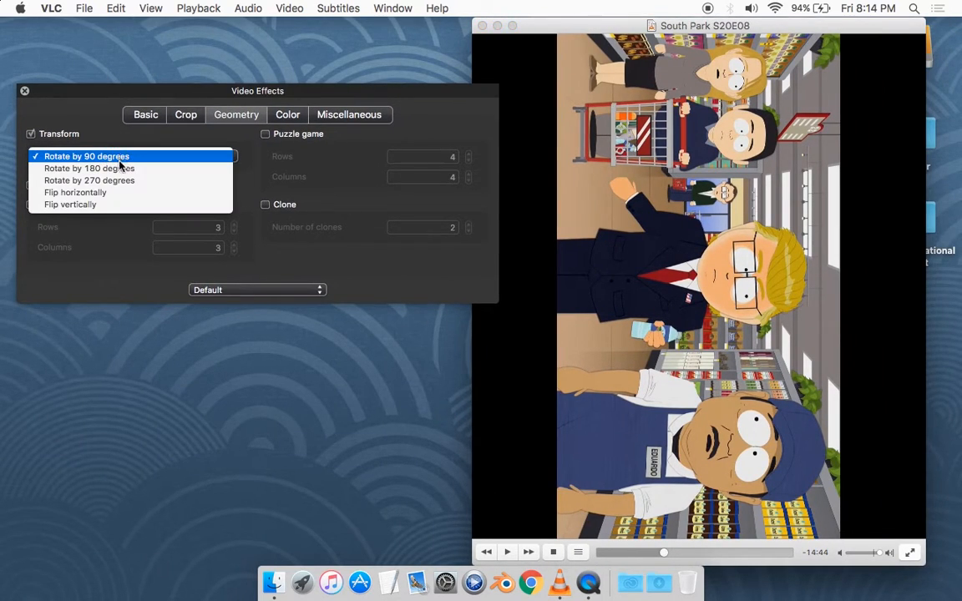
click(89, 168)
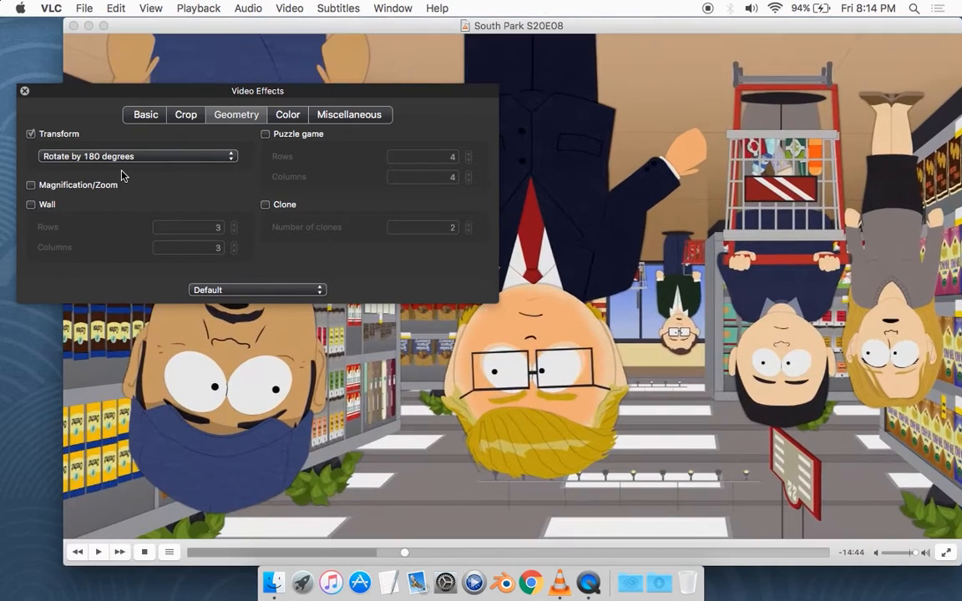
click(137, 156)
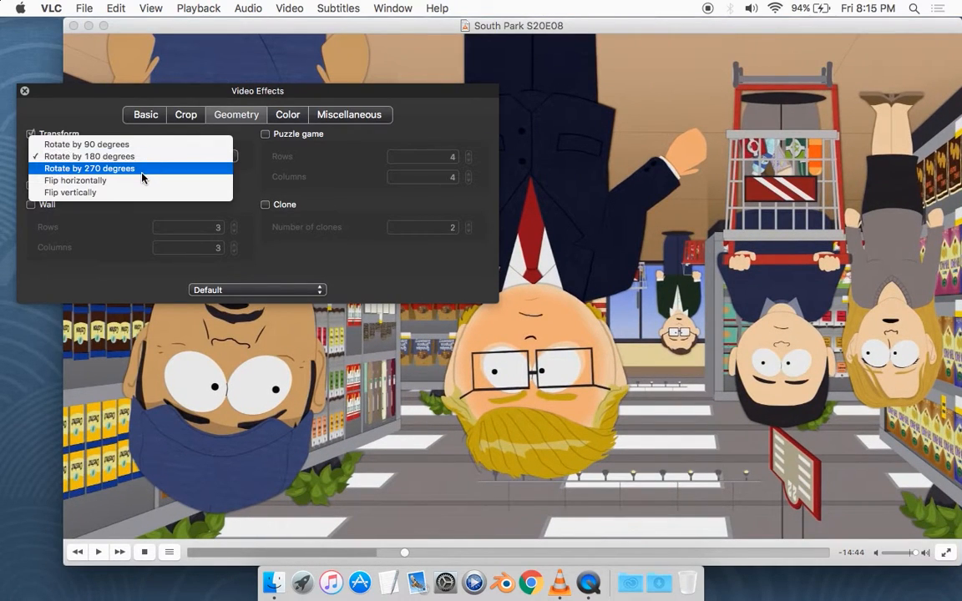
click(90, 156)
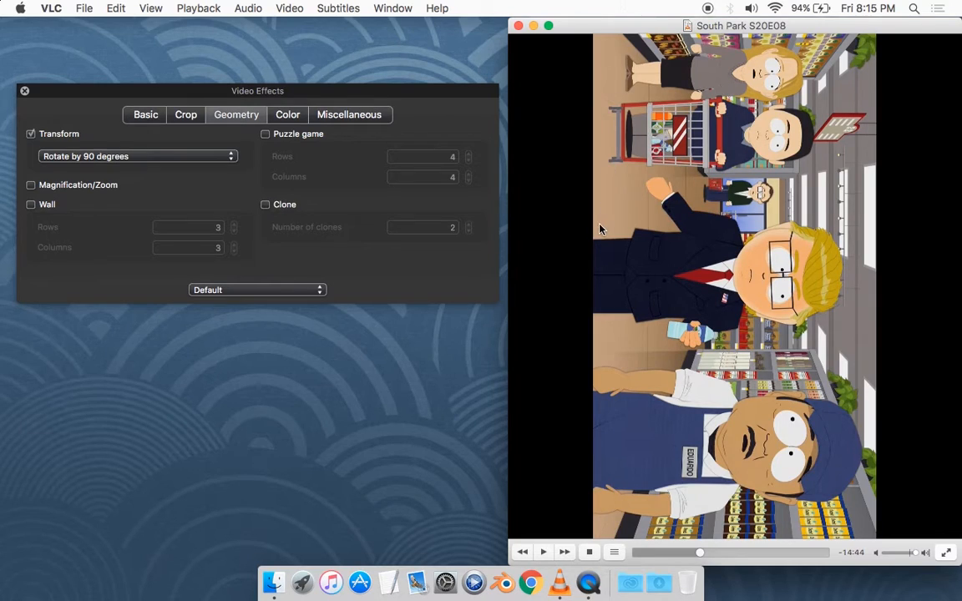
mouse_move(514, 84)
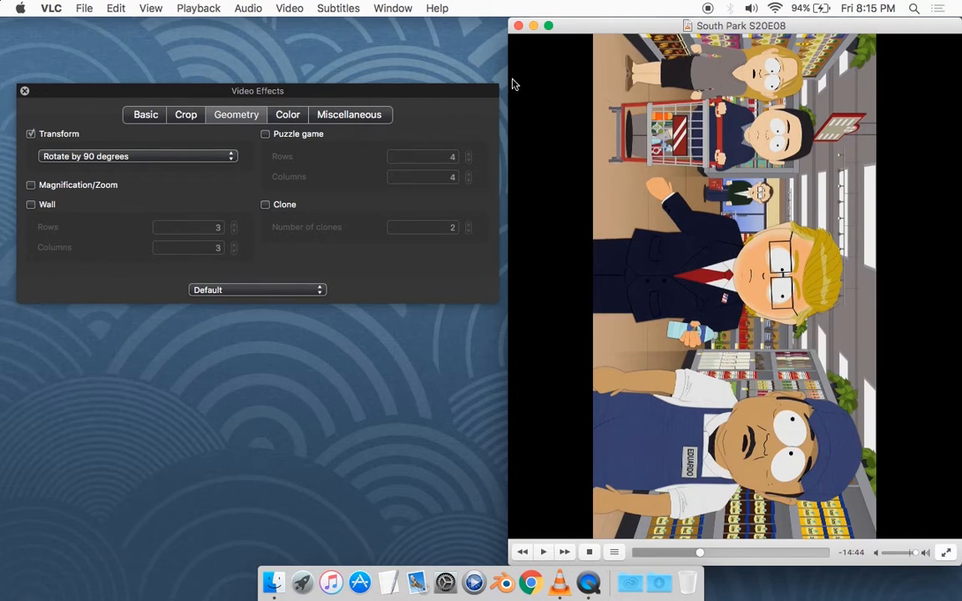
mouse_move(401, 314)
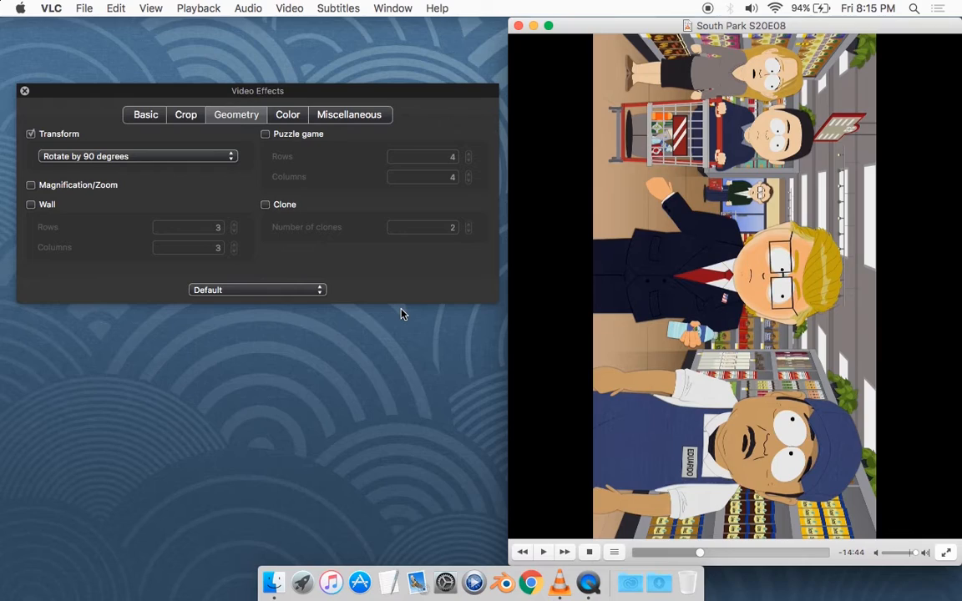
mouse_move(501, 449)
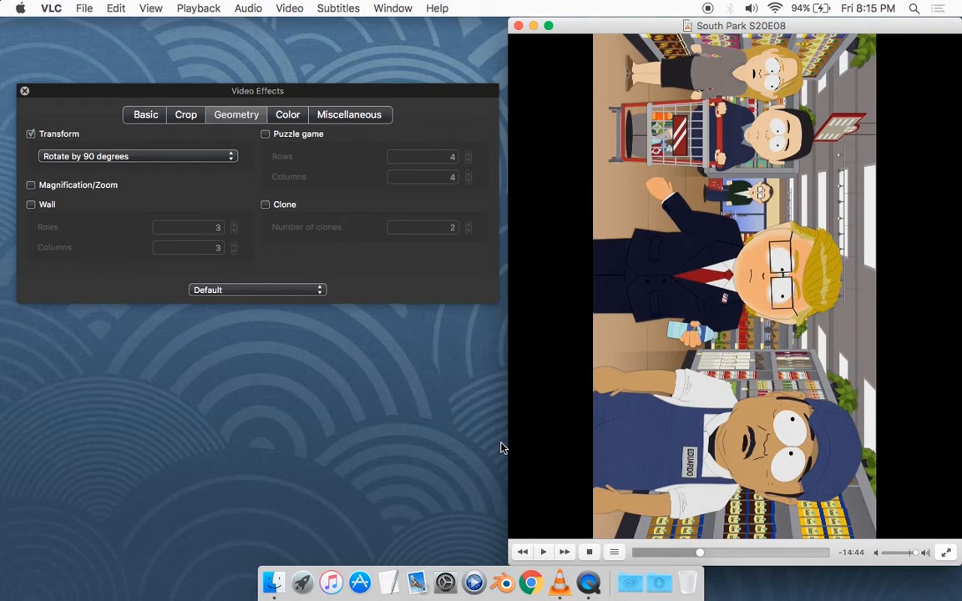